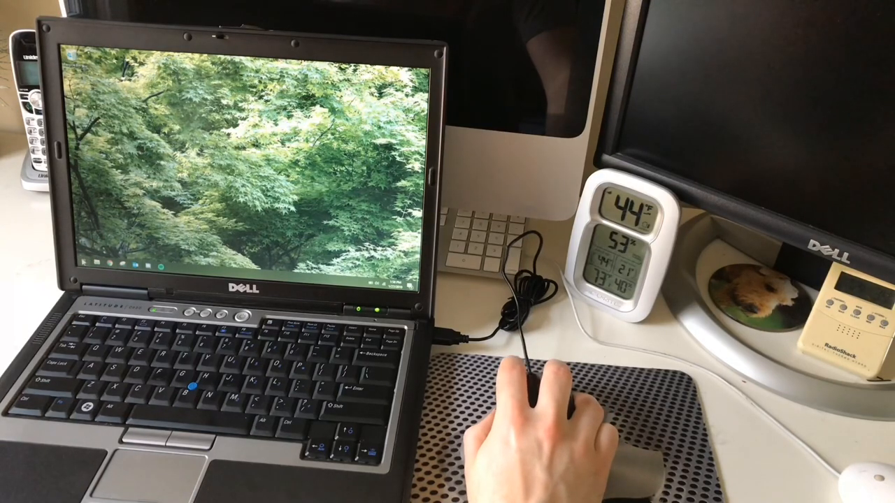
Bring up the desktop window listing the text entries
click(84, 263)
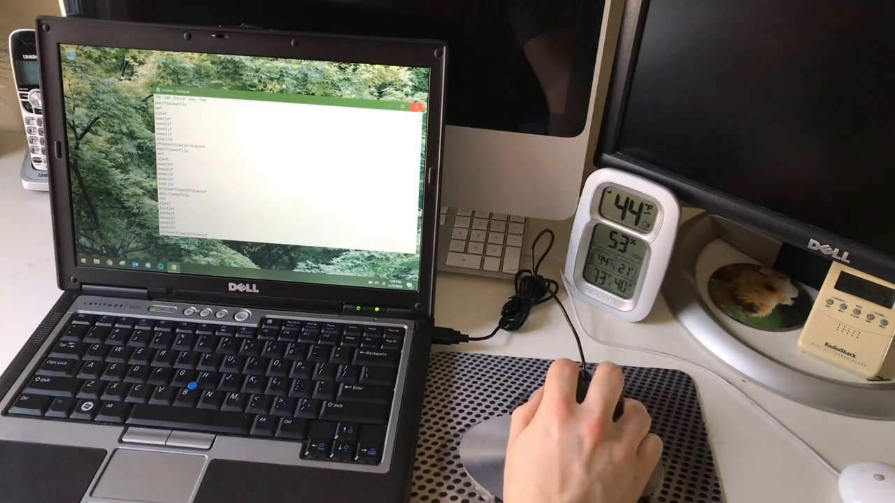
click(420, 106)
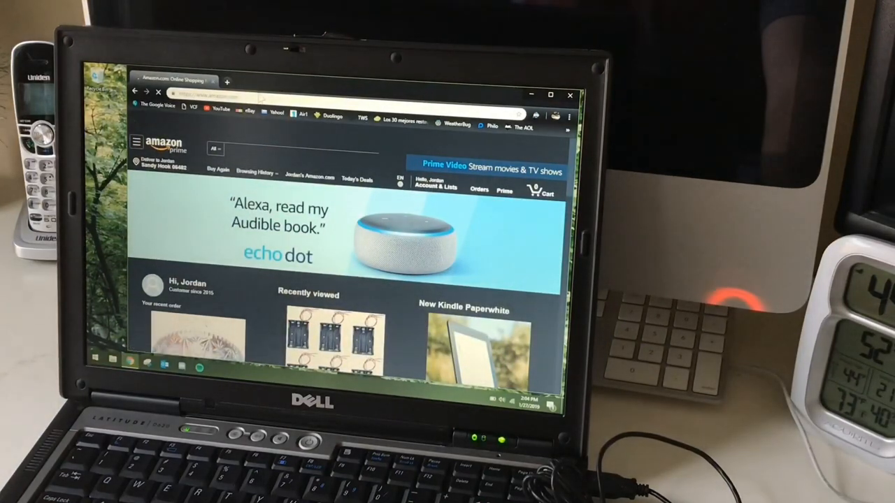
Search Amazon for 'imicro mouse' and browse the auto-corrected micro mouse results
text(im)
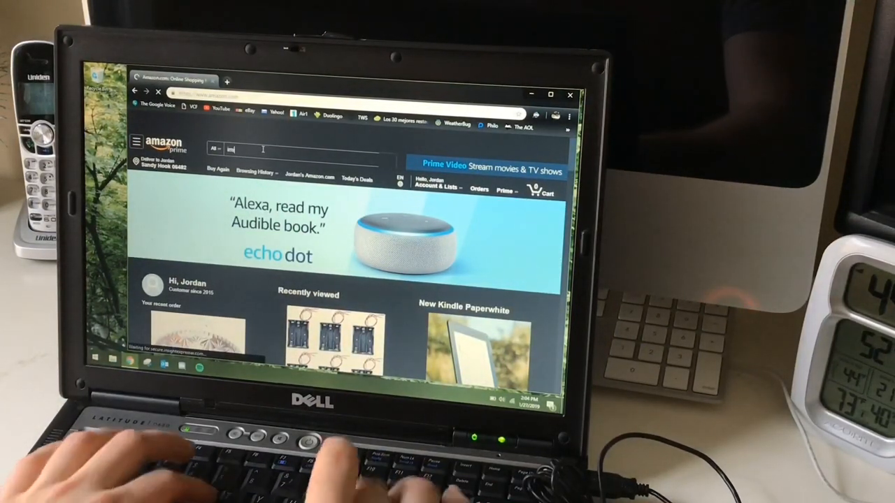
text(micro mouse)
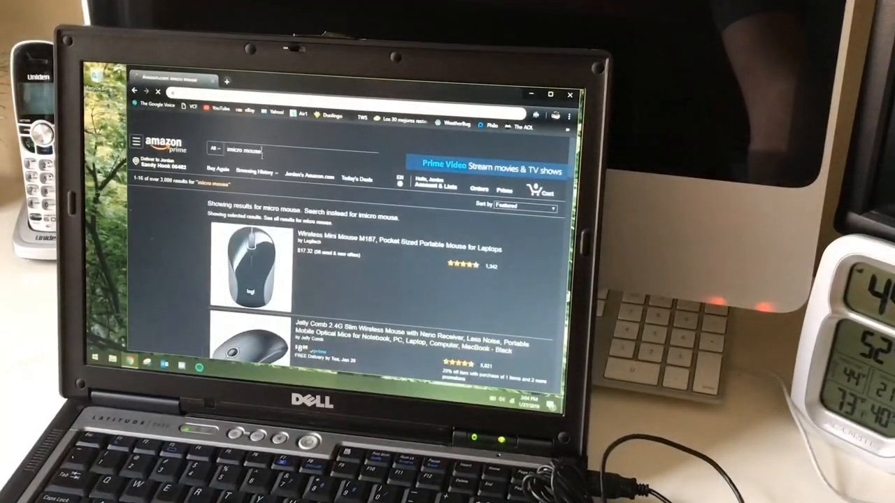
scroll(down, 3)
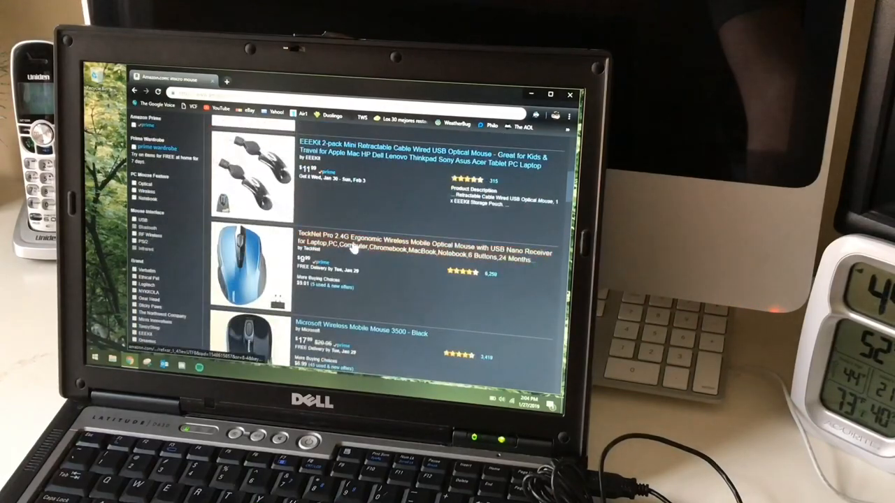
scroll(down, 3)
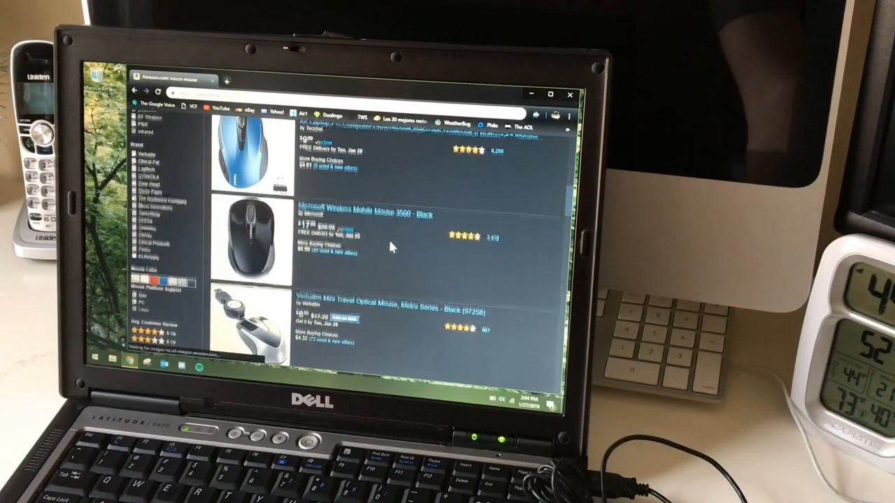
scroll(down, 3)
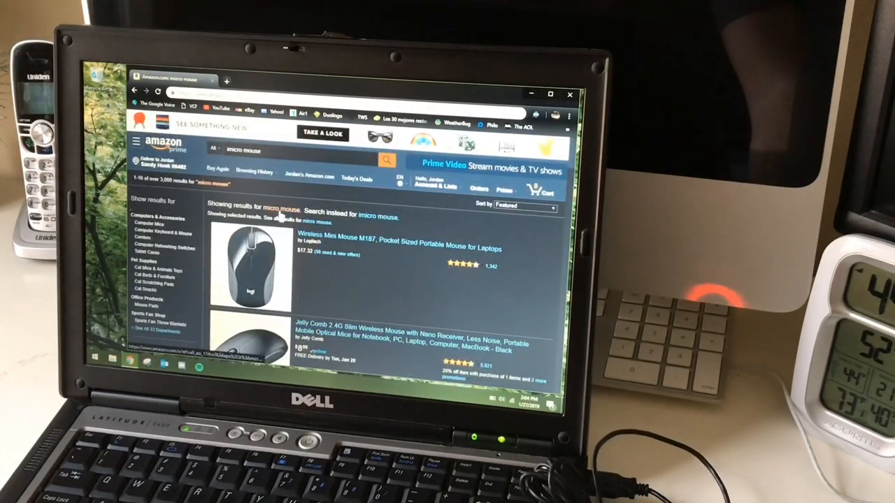
mouse_move(384, 217)
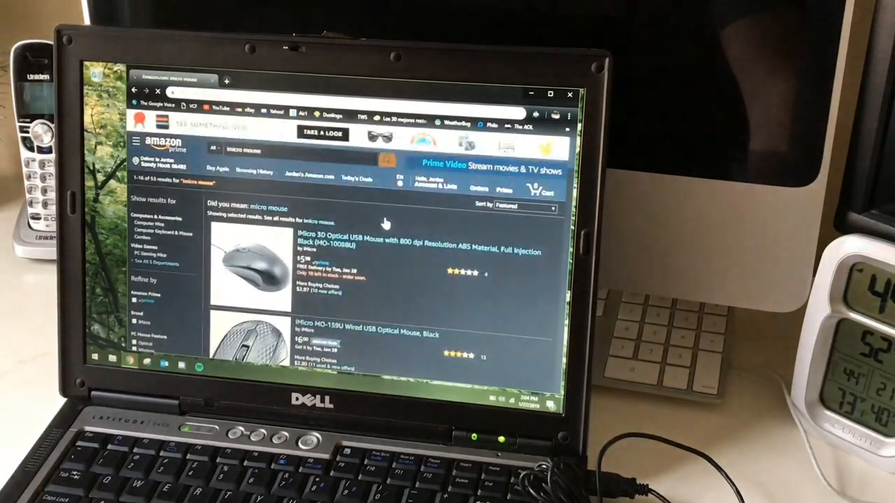
Browse the exact imicro mouse results listing iMicro wired USB mice and a combo set
scroll(down, 3)
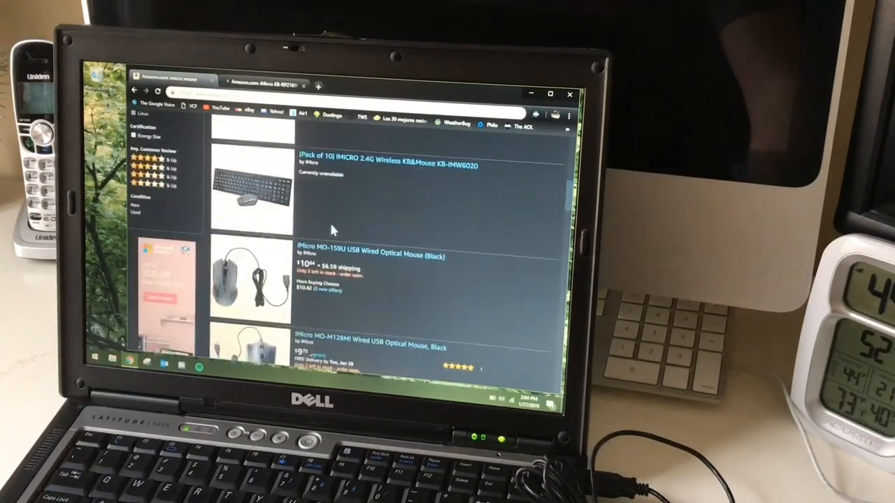
scroll(down, 3)
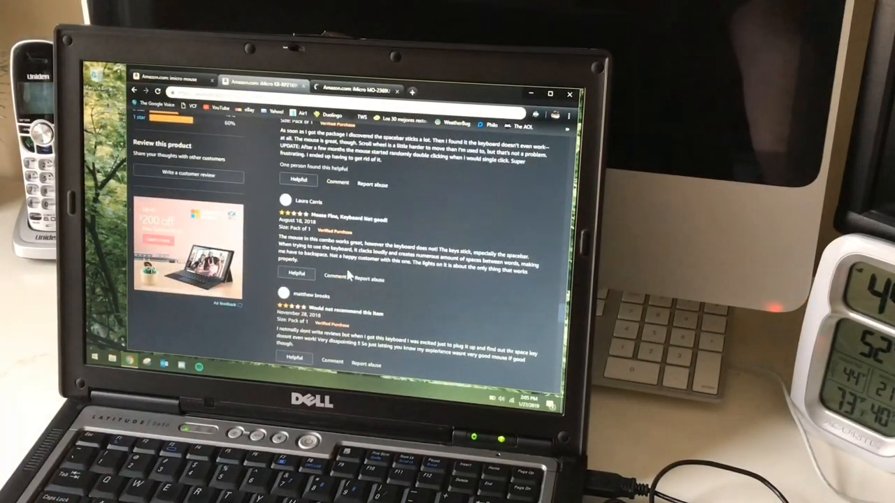
Read through the five customer reviews of the iMicro keyboard-and-mouse set
scroll(up, 3)
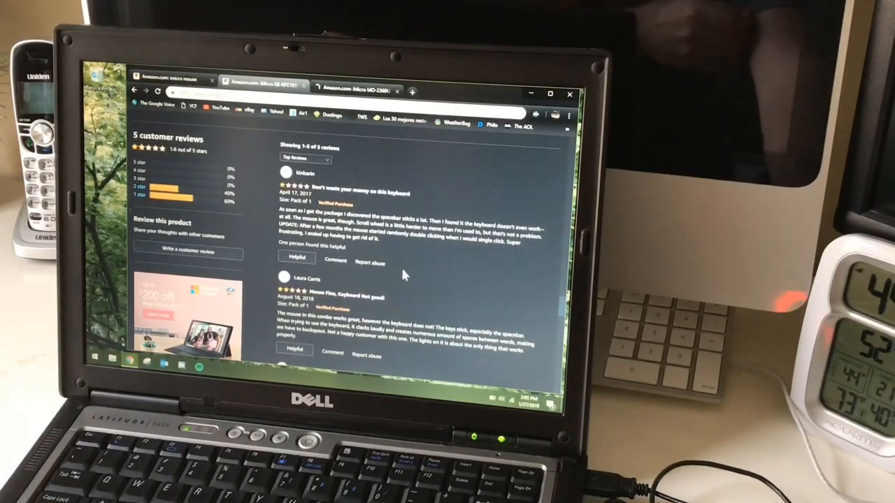
scroll(down, 3)
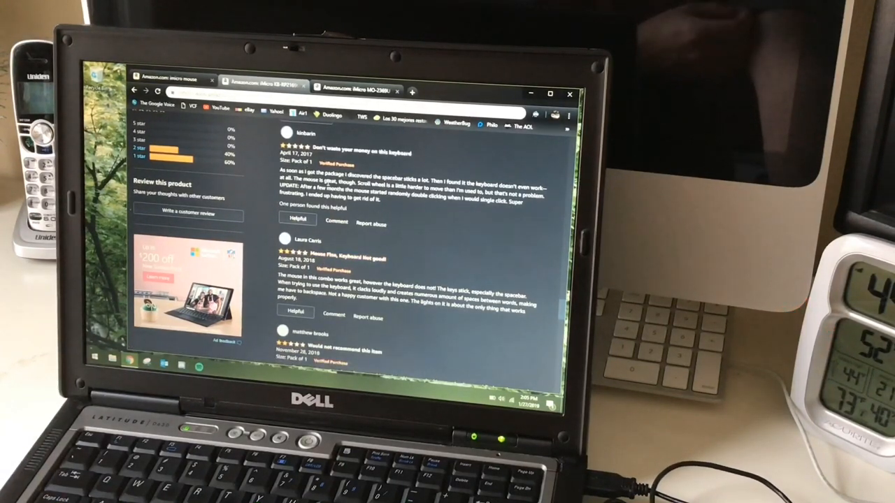
scroll(down, 3)
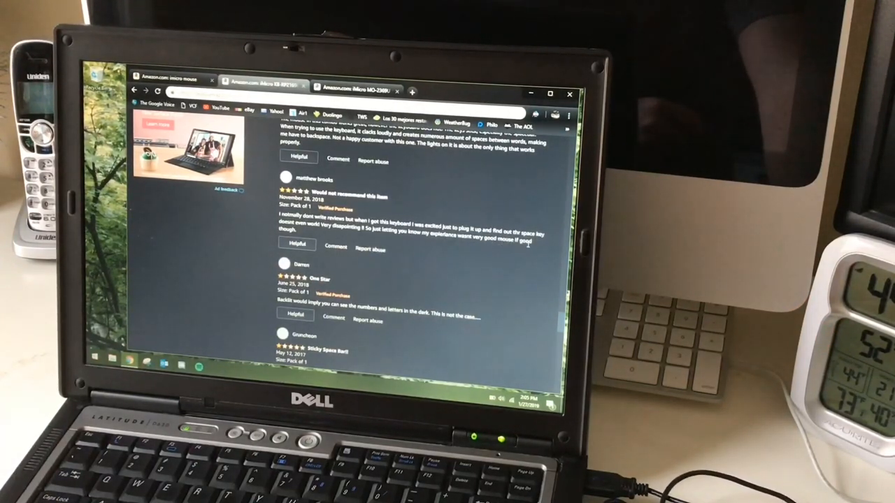
scroll(down, 3)
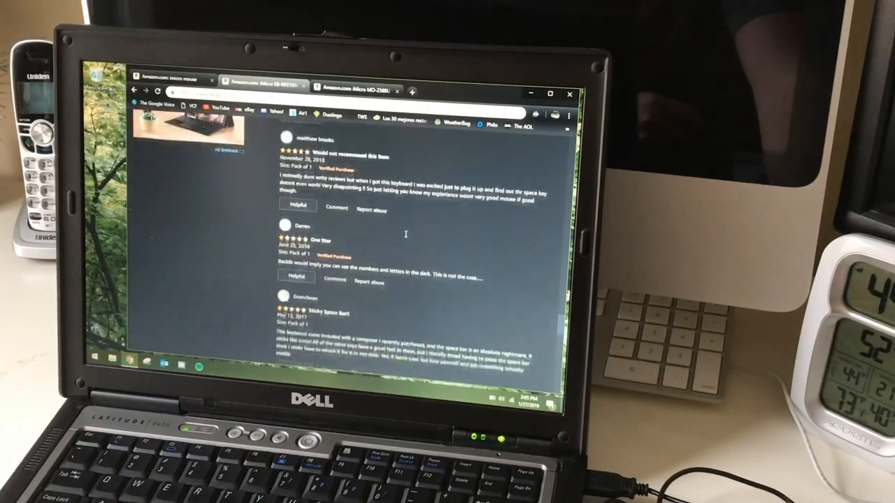
scroll(down, 3)
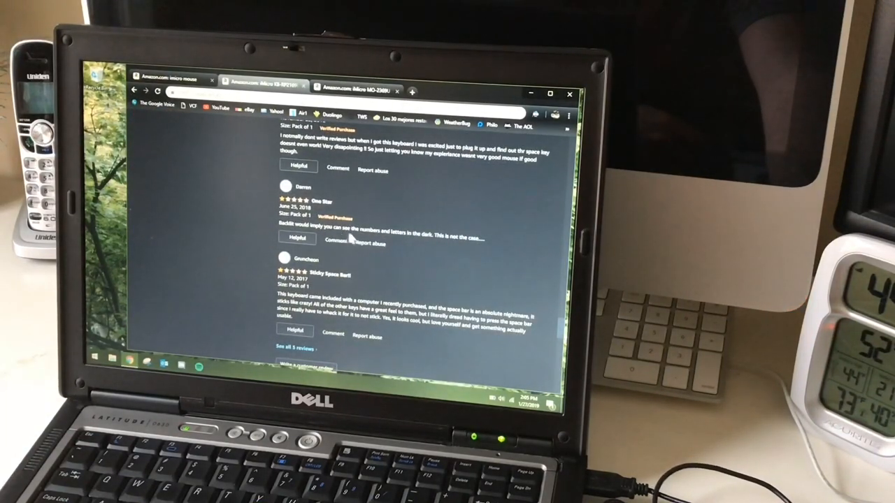
scroll(down, 3)
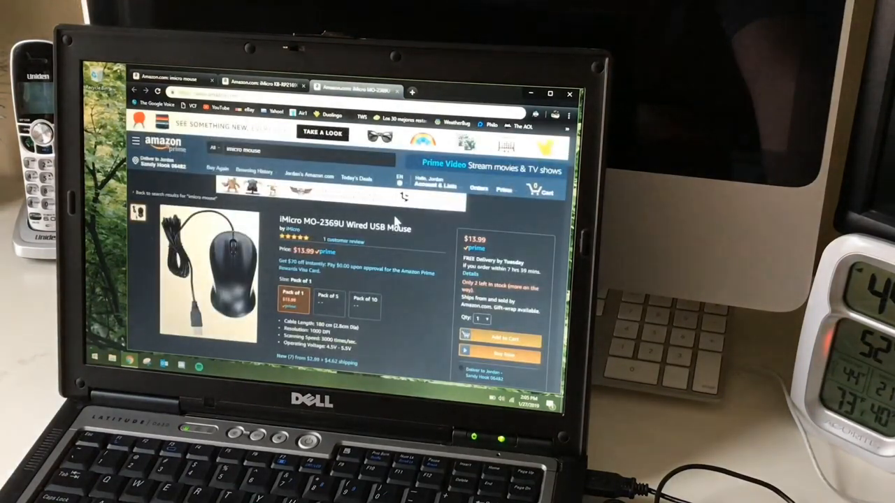
View the iMicro MO-2369U mouse's single five-star review, then close the browser
click(386, 159)
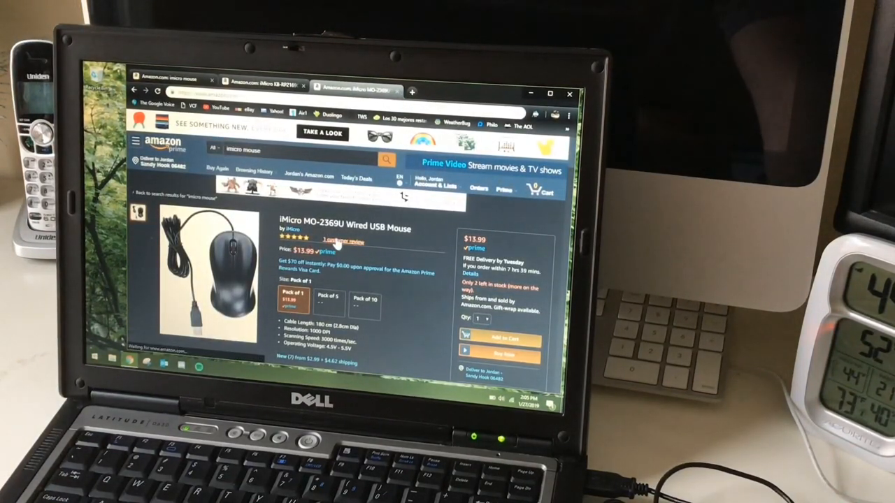
scroll(down, 3)
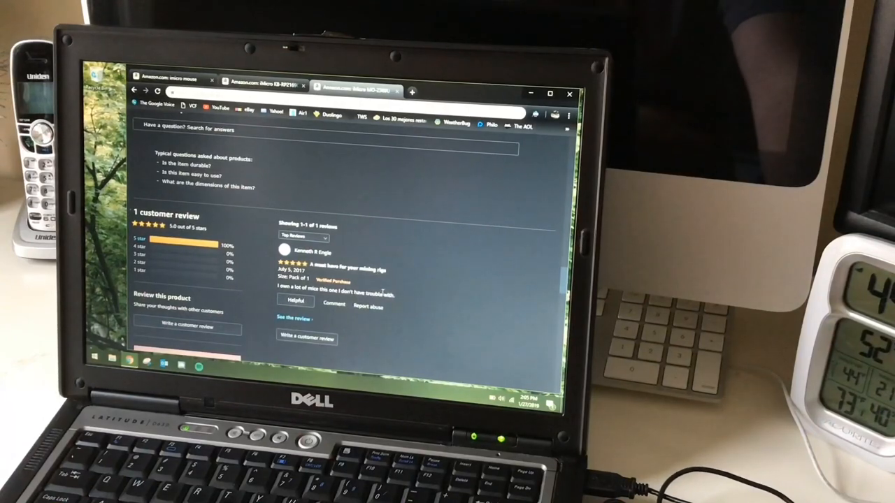
mouse_move(447, 287)
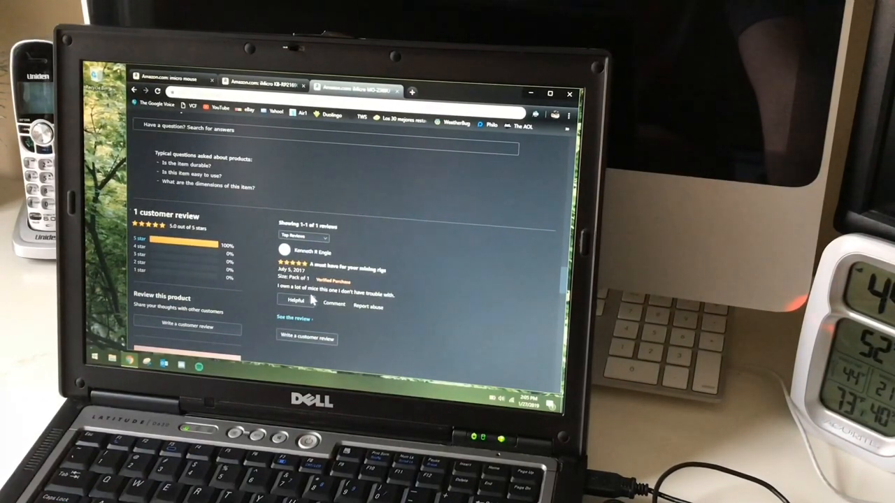
mouse_move(412, 282)
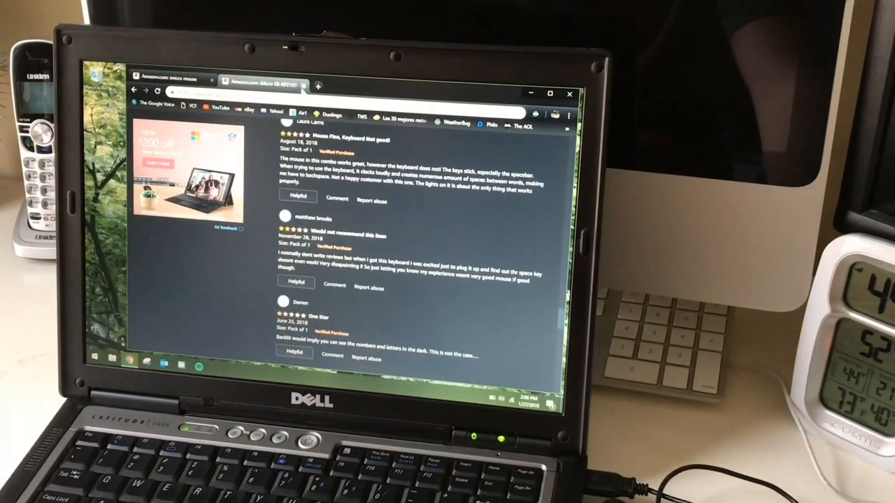
click(571, 93)
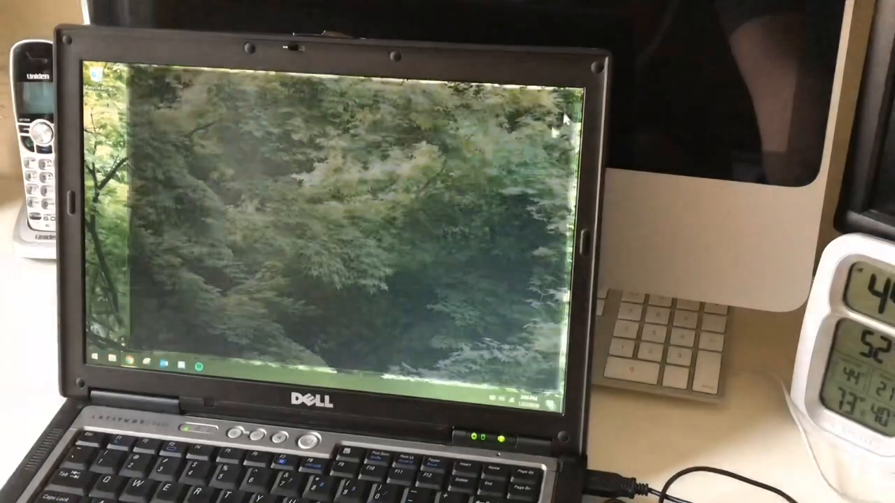